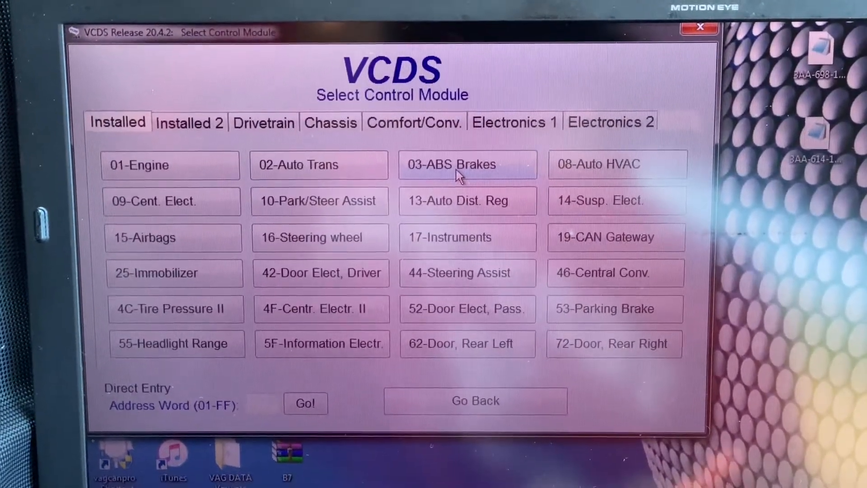
Step: Open the 03-ABS Brakes controller from the Installed list
left_click(467, 168)
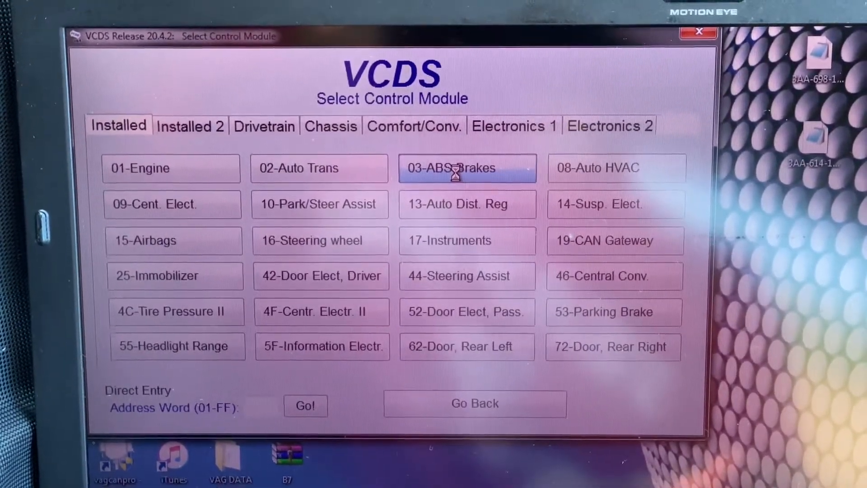
left_click(468, 168)
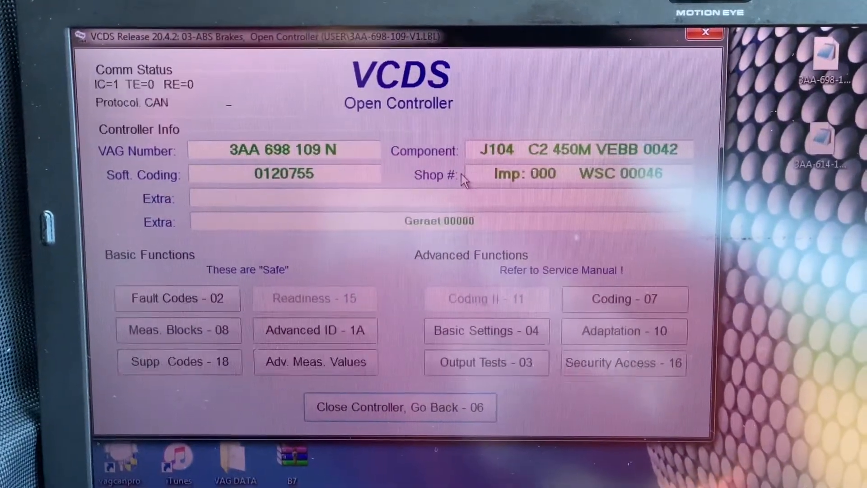
mouse_move(603, 370)
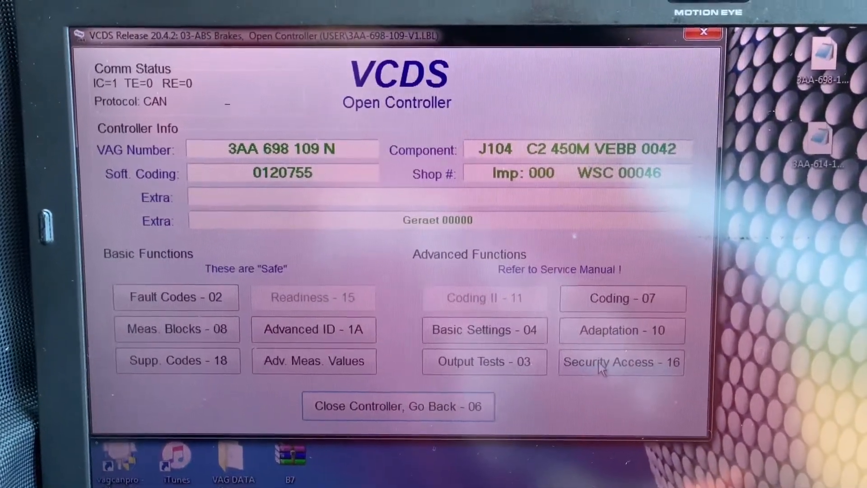
left_click(621, 361)
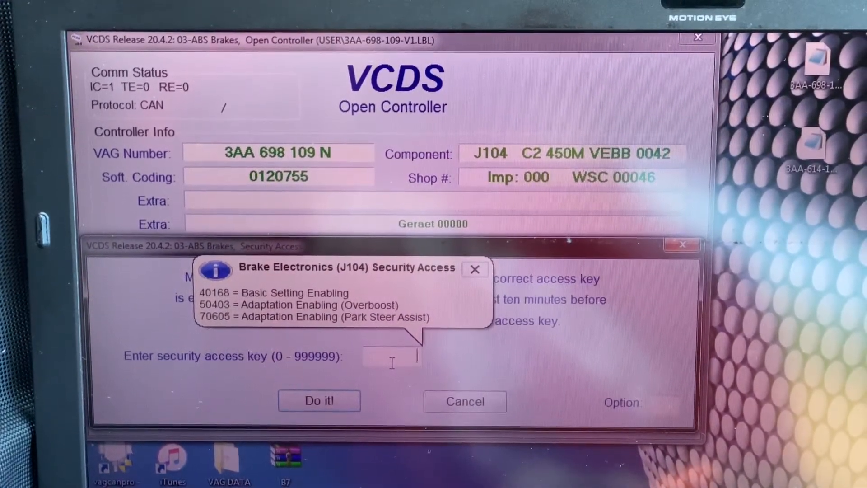
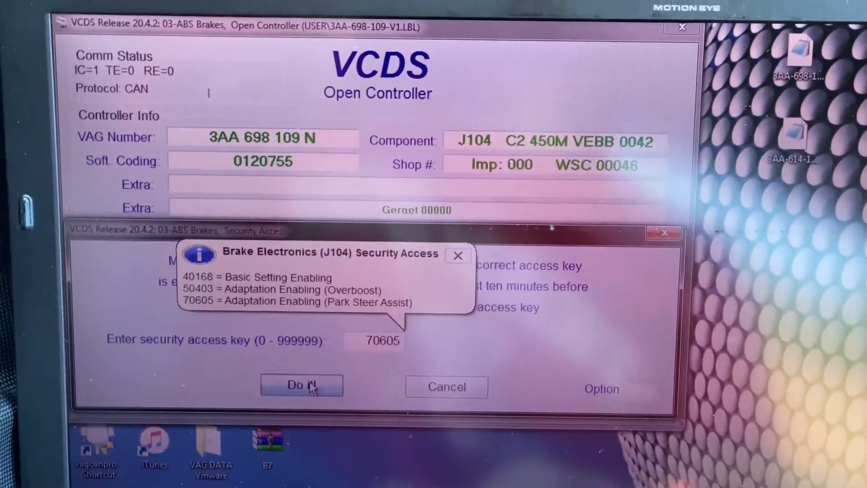
left_click(302, 385)
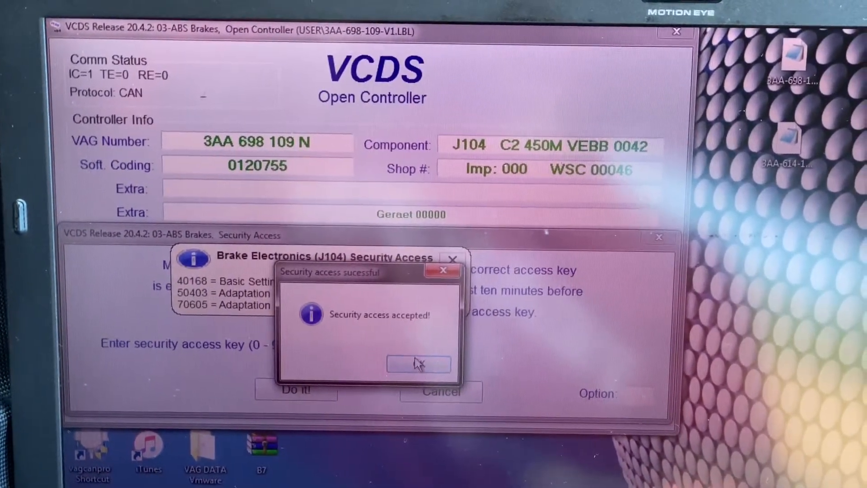
Step: Read Park Steer Assist channel 94 in Adaptation - 10; it reports not available, no response
left_click(418, 364)
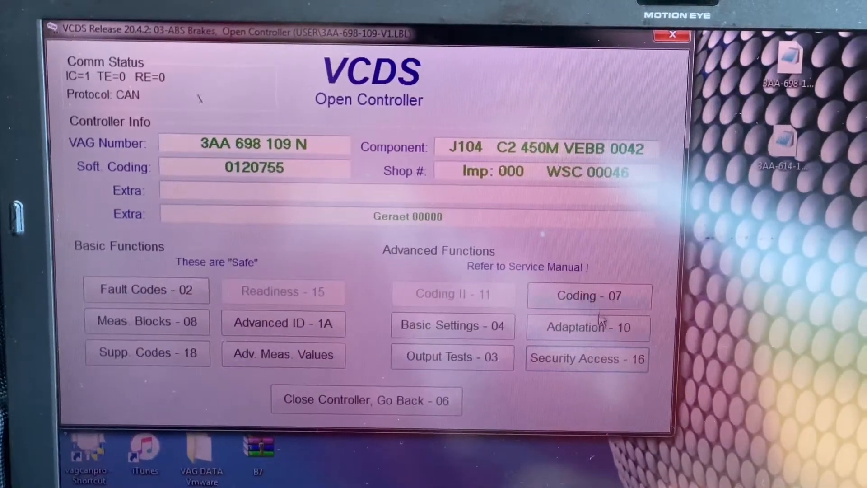
left_click(588, 327)
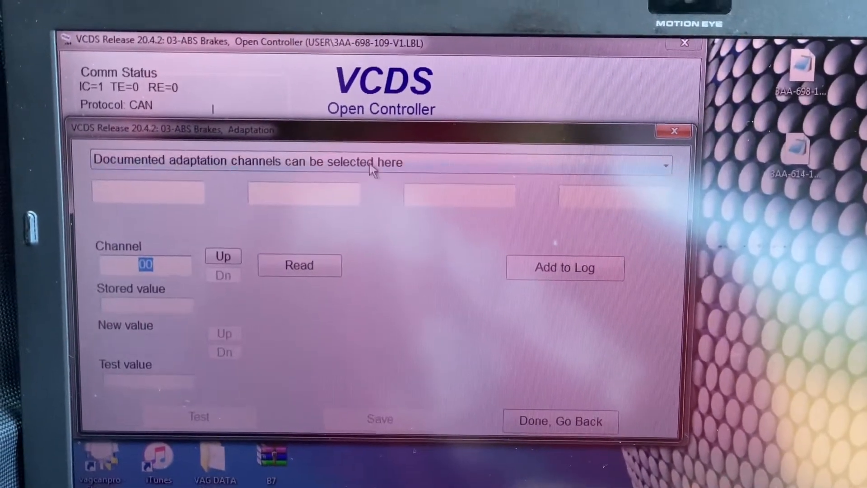
left_click(666, 165)
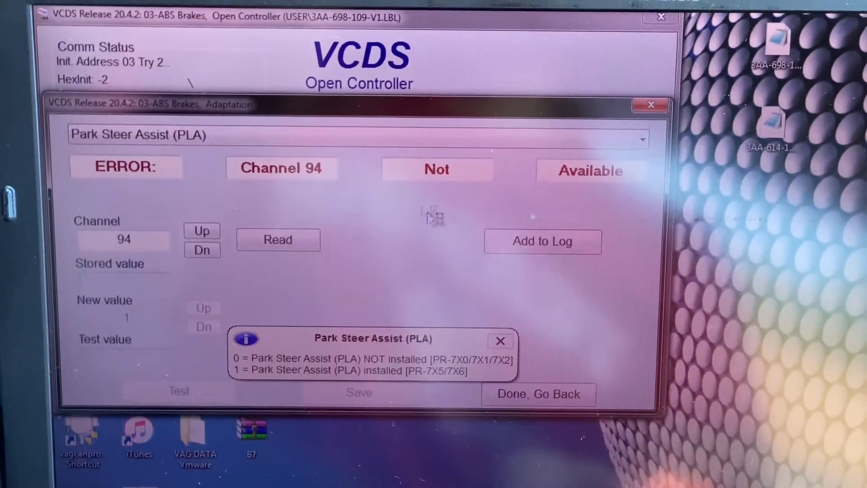
left_click(279, 239)
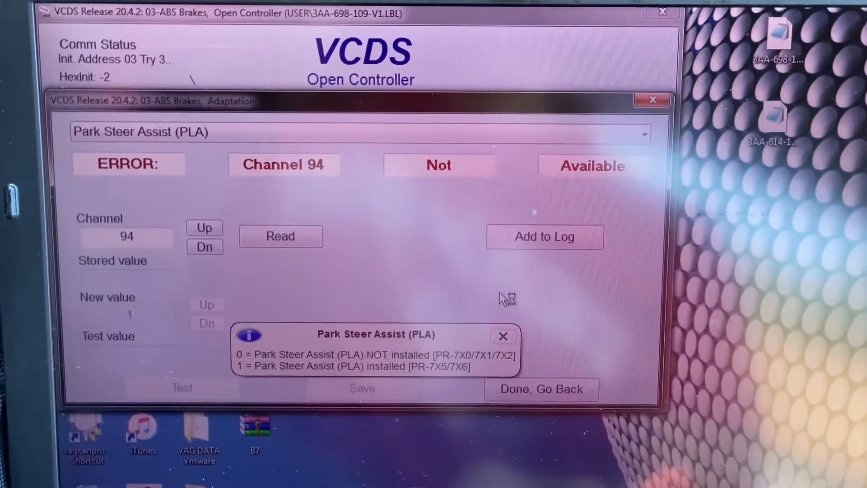
left_click(280, 235)
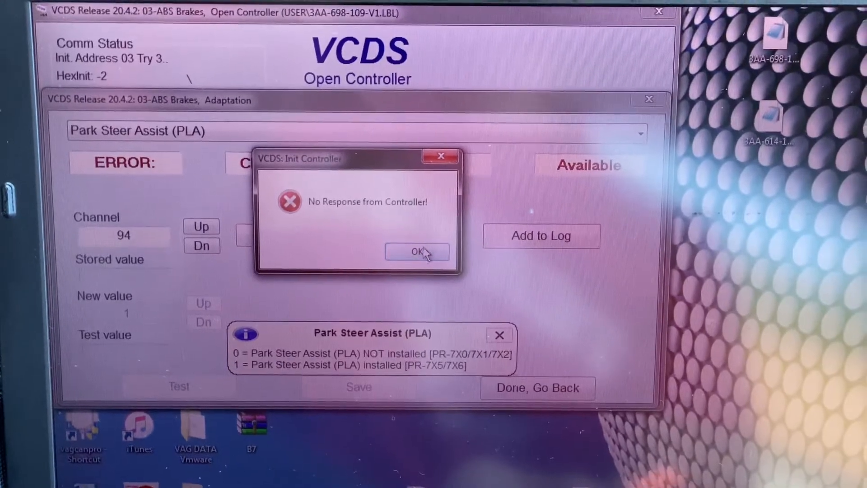
Step: Reopen 03-ABS Brakes, retry Adaptation - 10 (security access required), and go back
left_click(417, 252)
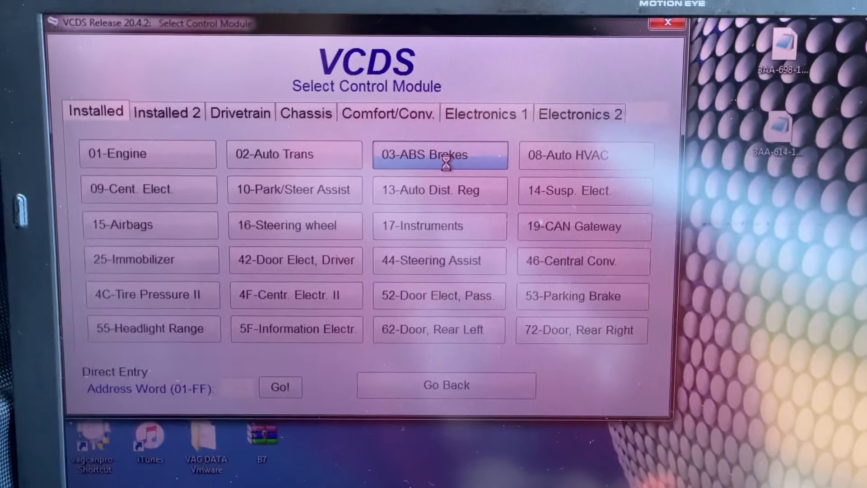
left_click(440, 154)
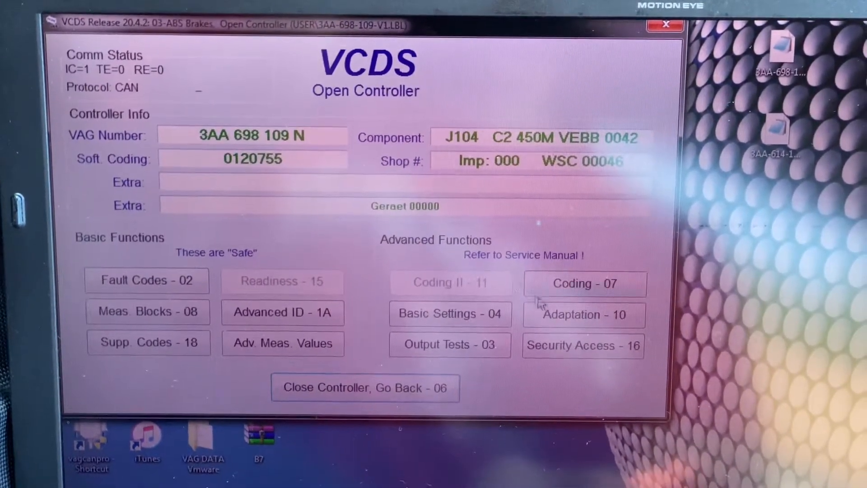
left_click(582, 315)
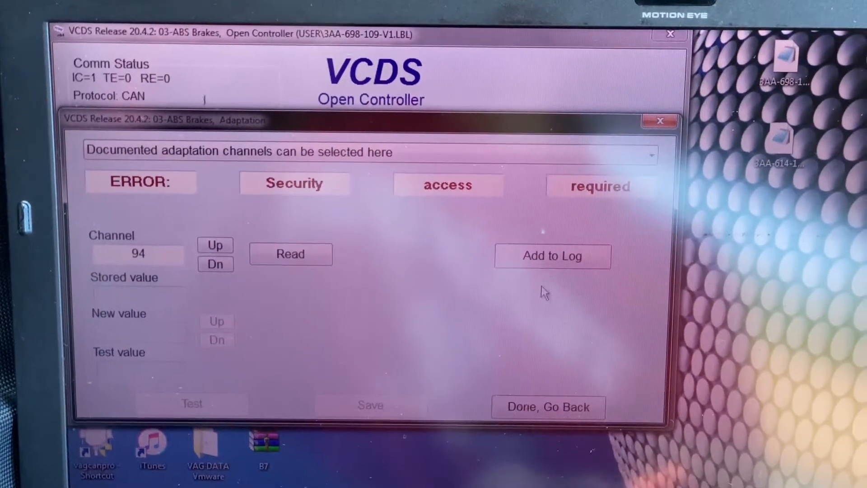
left_click(547, 407)
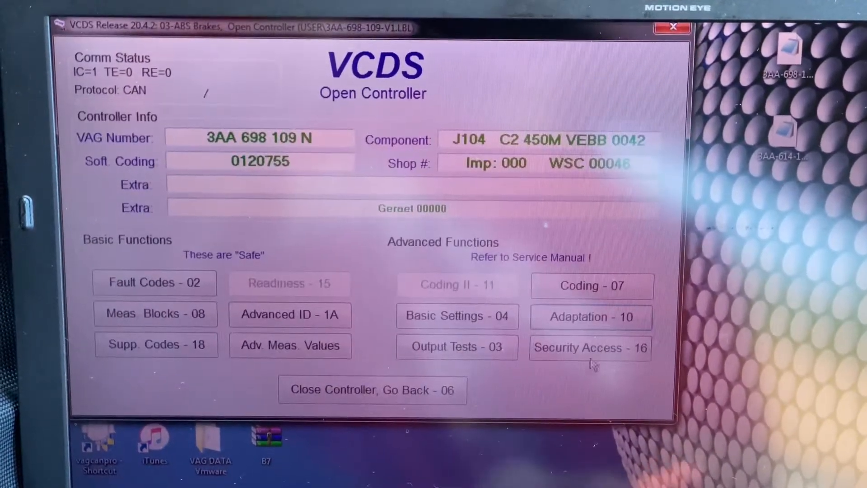
left_click(590, 347)
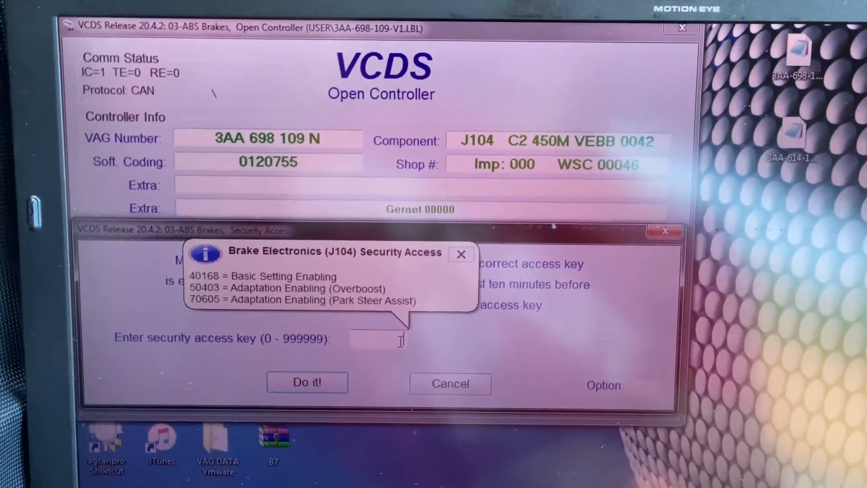
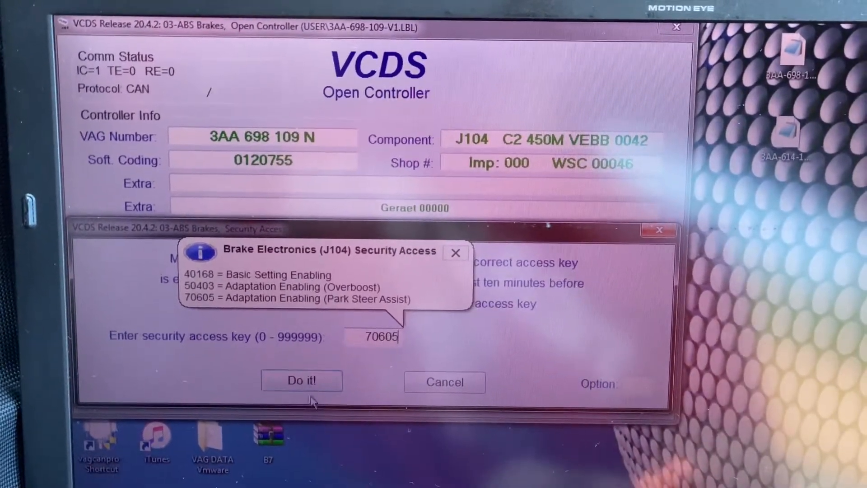
left_click(302, 380)
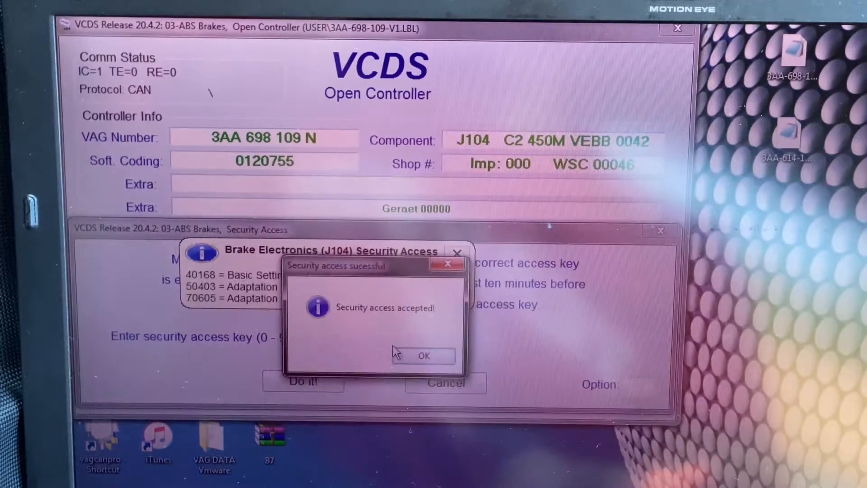
left_click(424, 356)
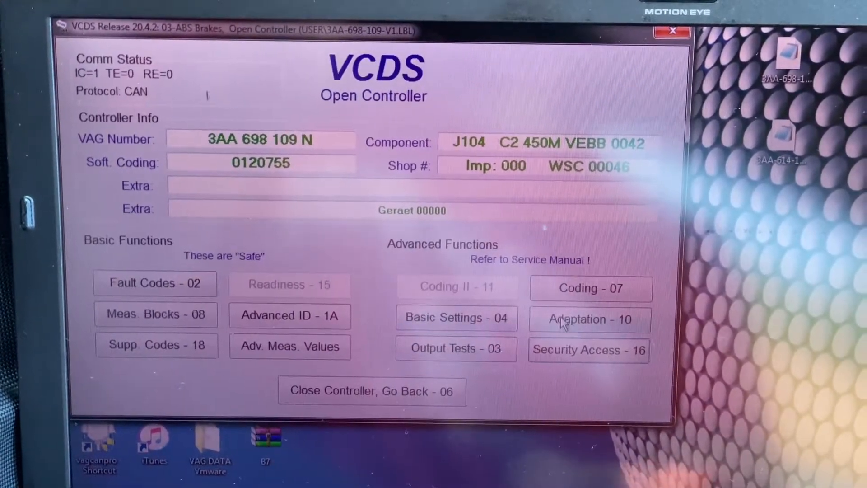
Step: Adjust channel 94's new value with Up/Dn from stored 1, ending on 0 Deactivated
left_click(588, 319)
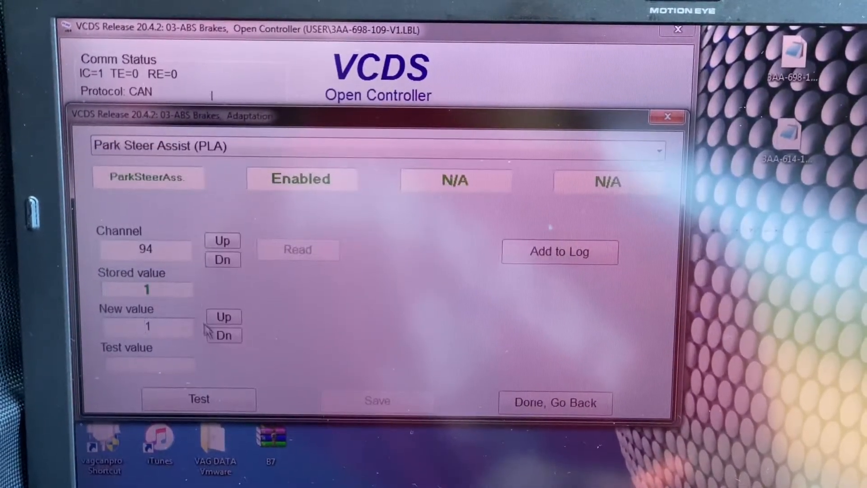
left_click(223, 316)
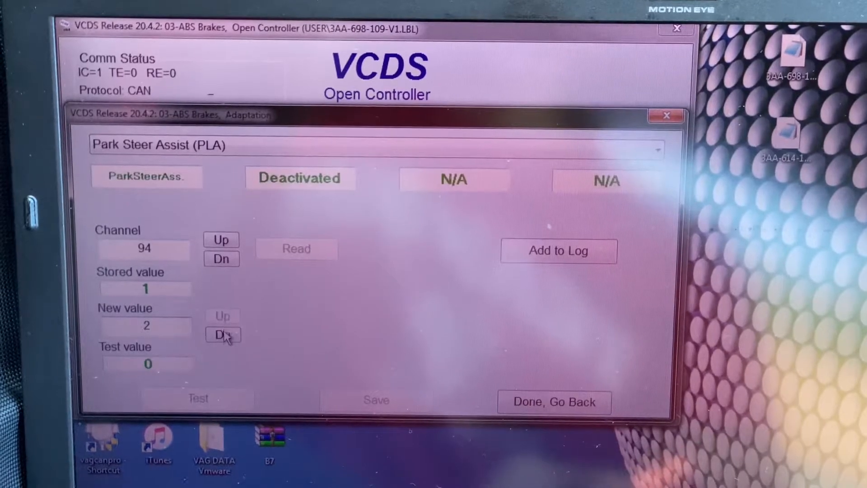
left_click(222, 334)
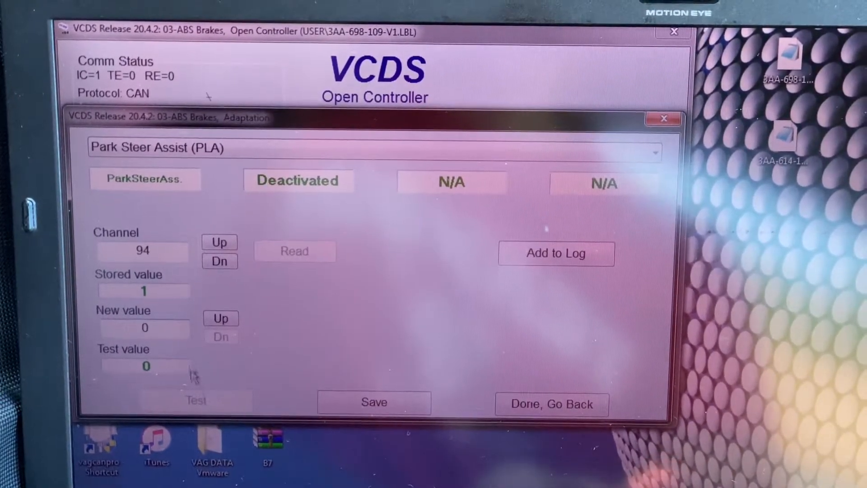
left_click(220, 319)
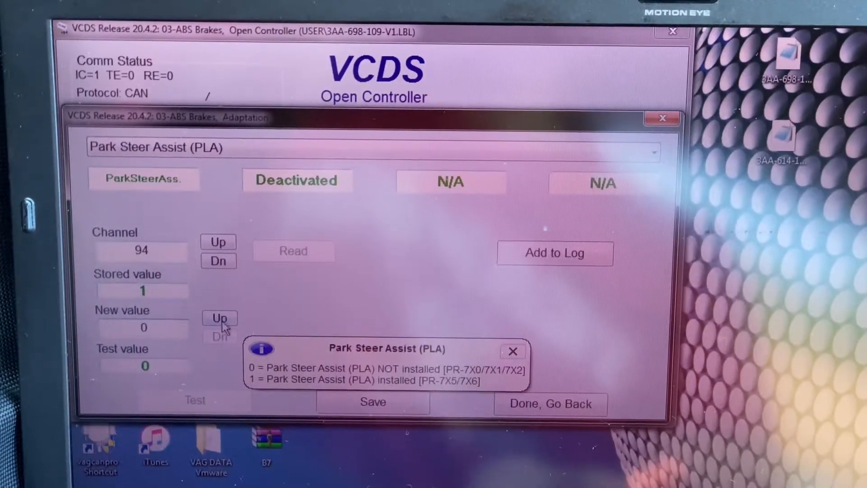
left_click(220, 318)
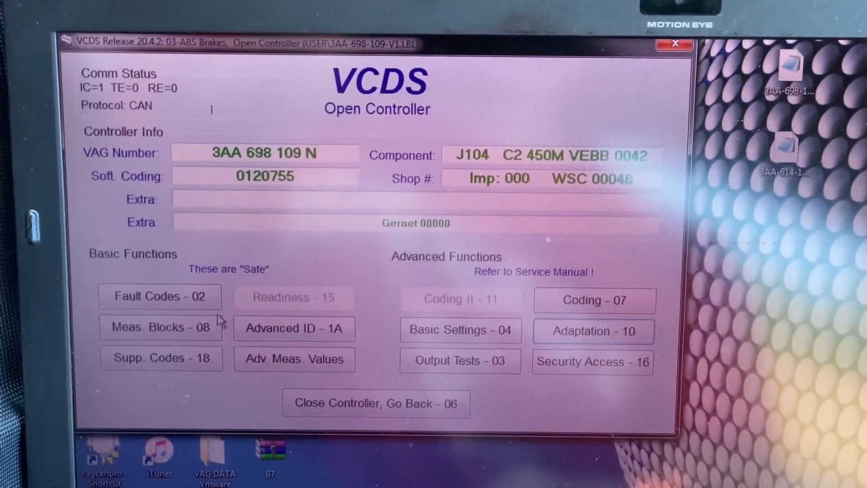
Step: Run Fault Codes - 02 on ABS Brakes, find none, and go back
left_click(160, 296)
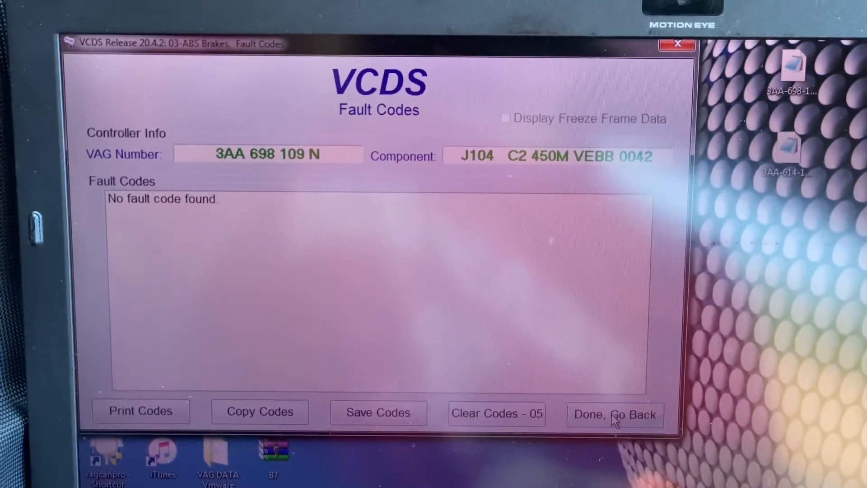
left_click(614, 414)
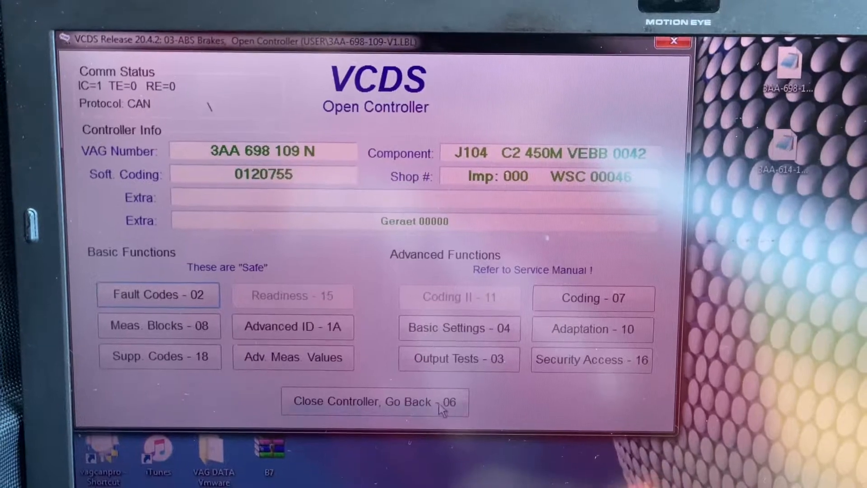